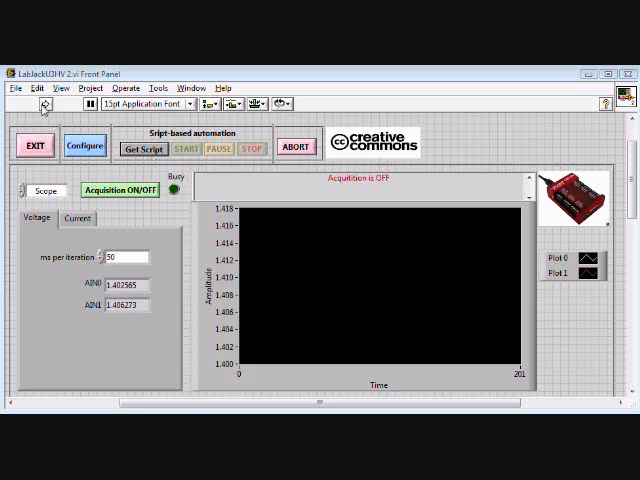
Run the LabJack U3 driver to bring up the Independent LabJackU3LV configuration file dialog
left_click(85, 146)
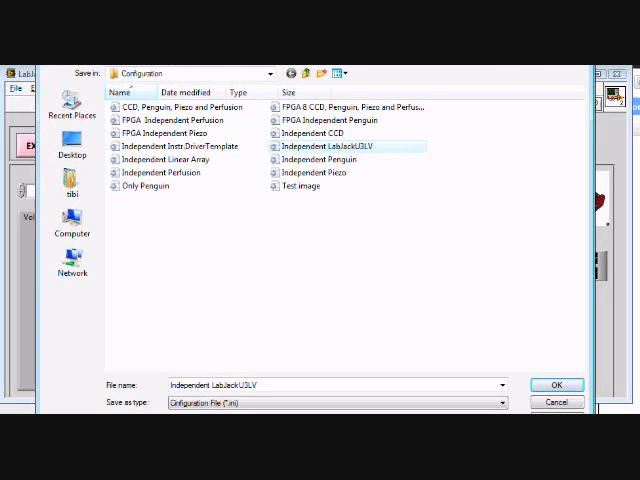
Confirm the Independent LabJackU3LV configuration and bring the driver panel to Ready!
left_click(555, 385)
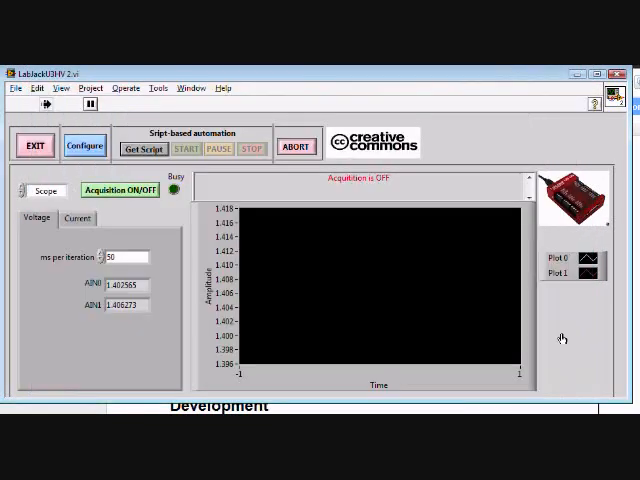
mouse_move(457, 207)
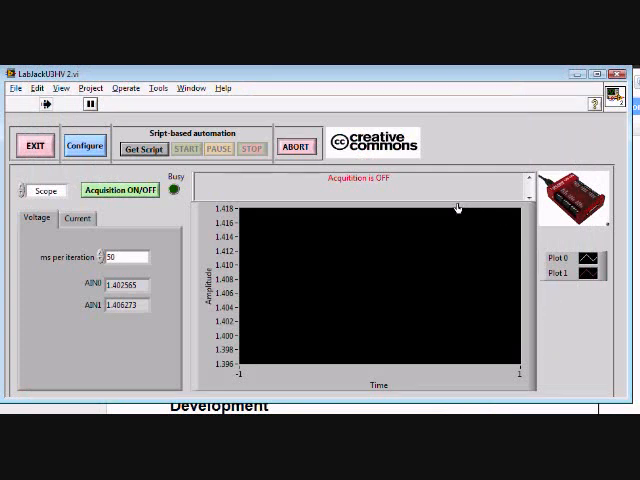
mouse_move(440, 186)
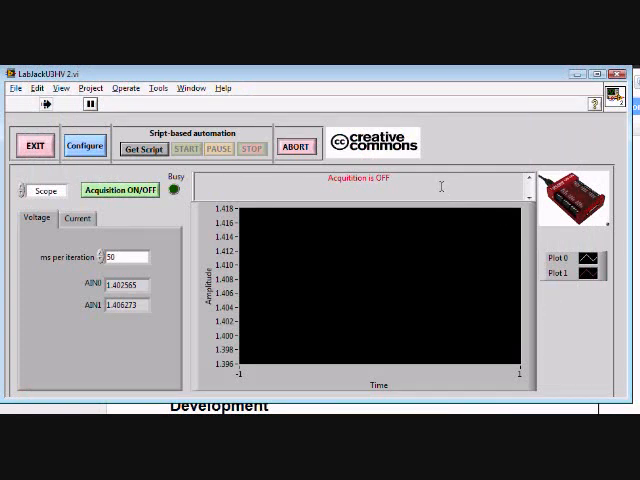
left_click(118, 190)
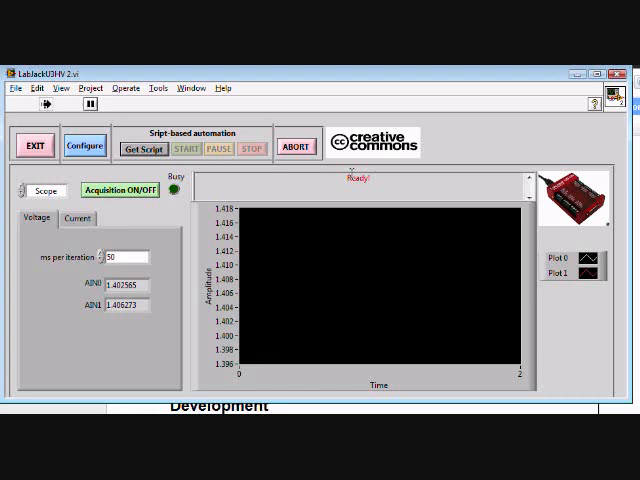
mouse_move(480, 155)
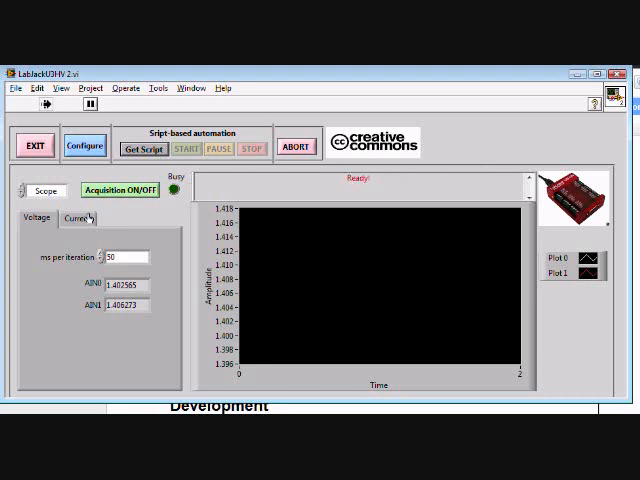
Toggle between Current and Voltage so the graph axis reads Voltage [V]
left_click(75, 218)
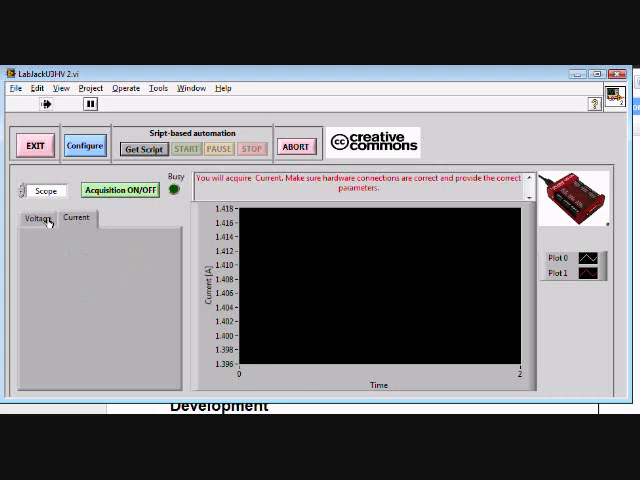
left_click(37, 218)
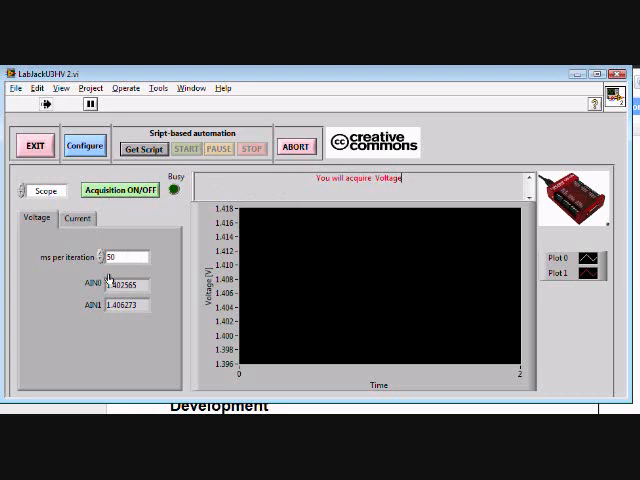
left_click(74, 218)
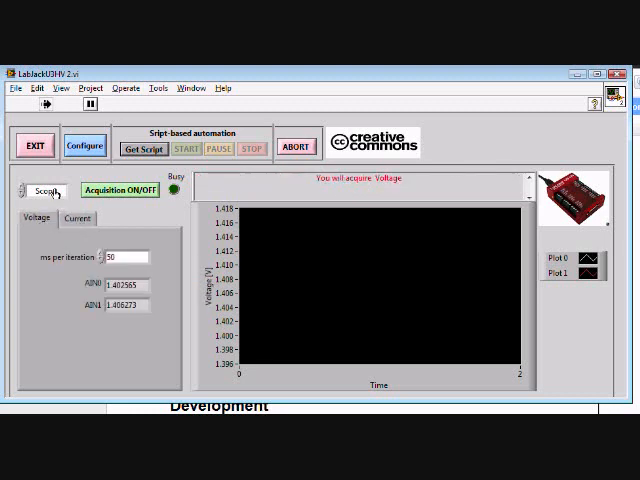
Switch acquisition to Scan mode and back to Scope mode
left_click(47, 188)
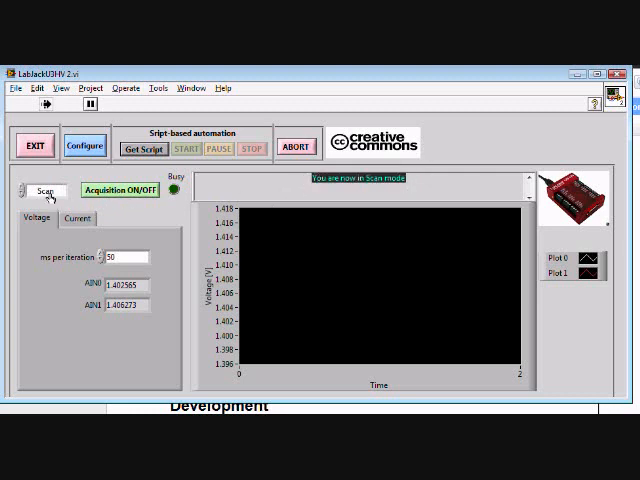
left_click(44, 190)
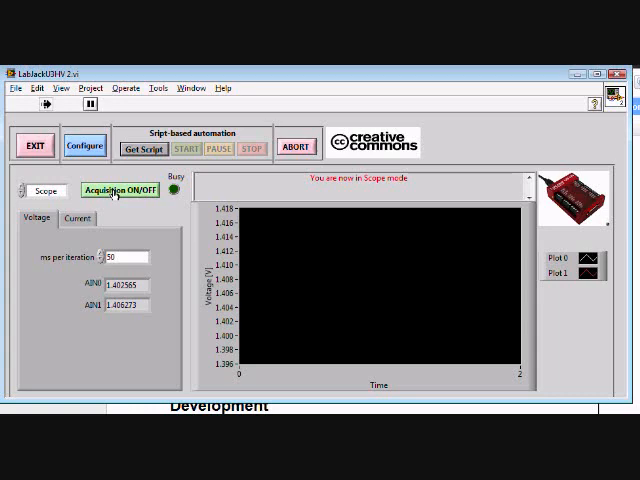
Acquire both voltage channels at 10 ms per iteration, then stop acquisition
left_click(118, 190)
type("10")
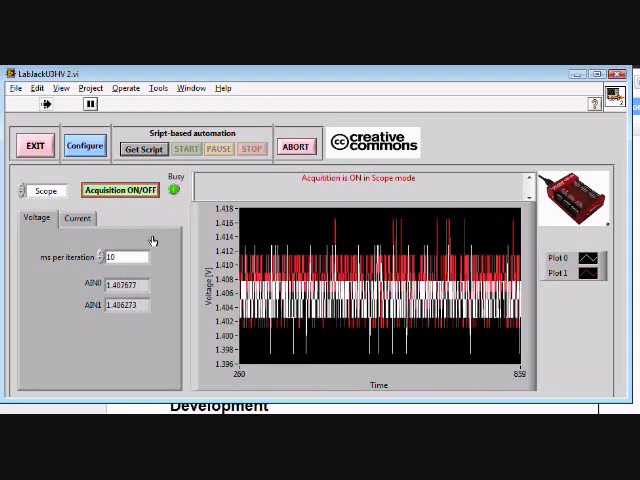
left_click(118, 190)
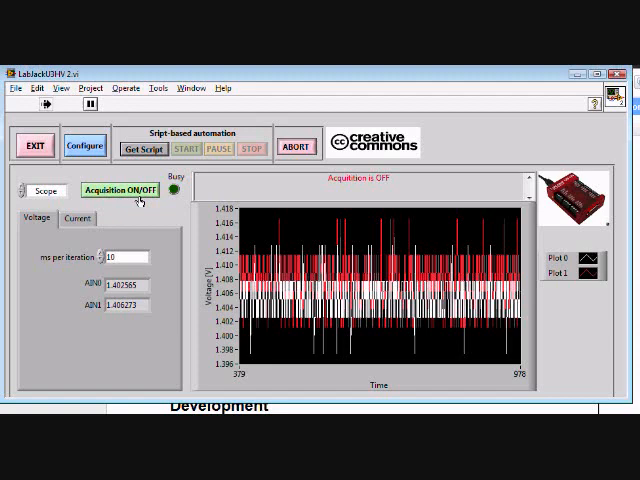
Start and stop two-channel voltage acquisition twice more, then exit the driver
left_click(118, 190)
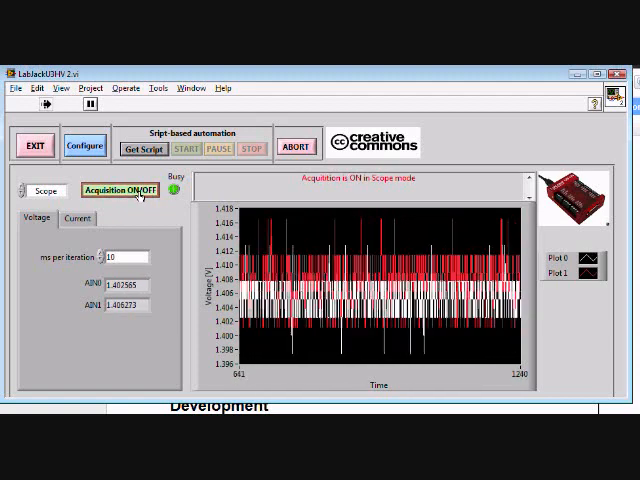
left_click(117, 190)
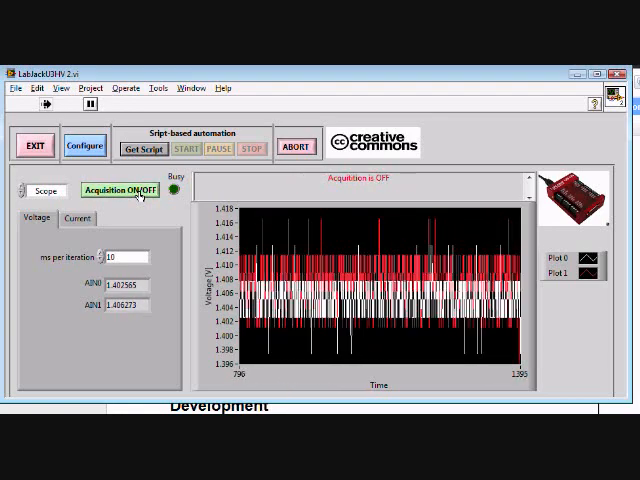
left_click(118, 190)
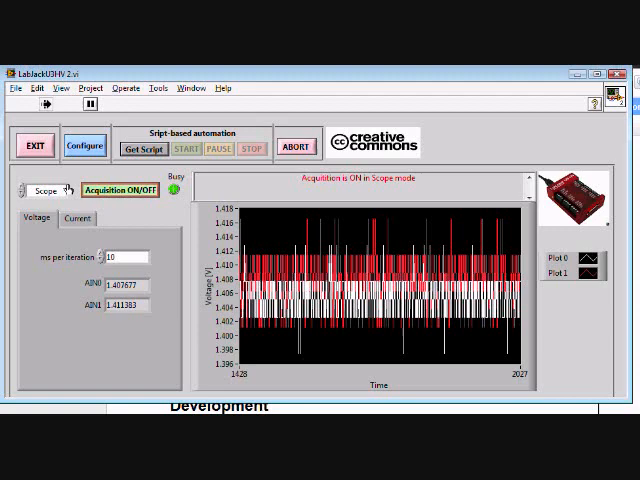
left_click(123, 190)
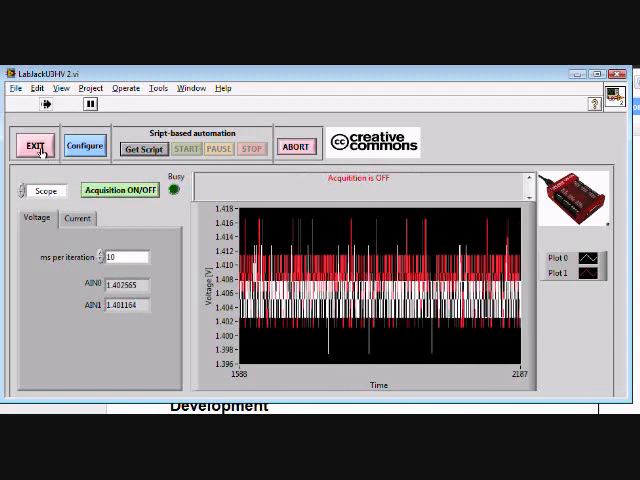
left_click(117, 190)
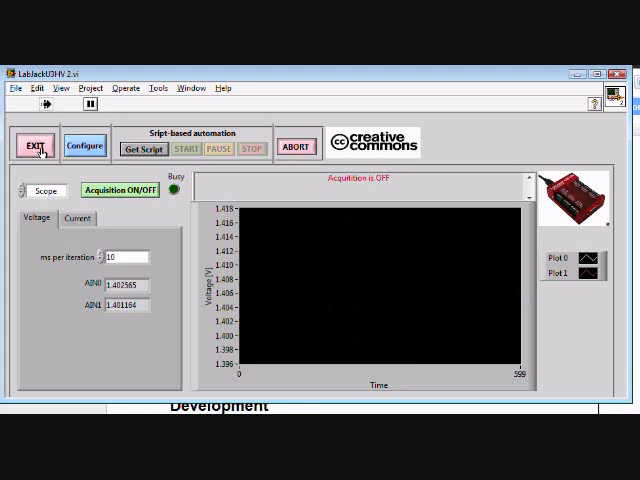